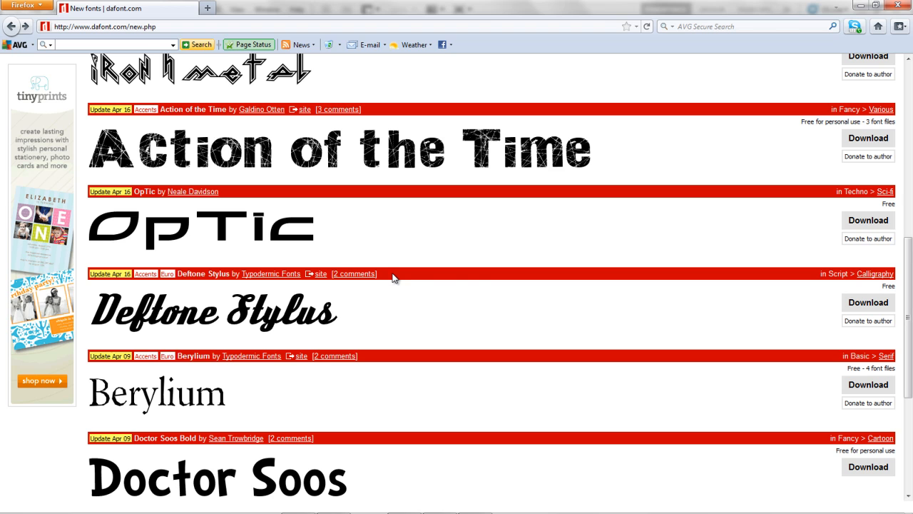
pyautogui.moveTo(500, 239)
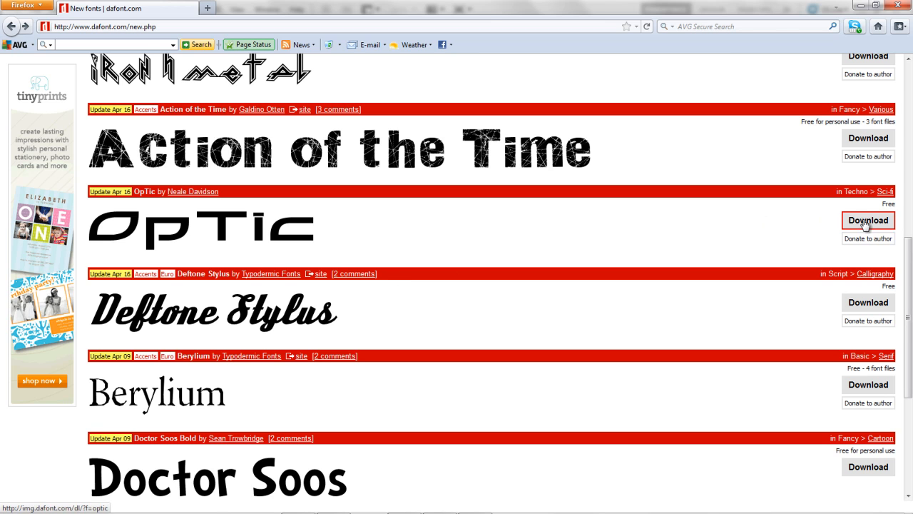
pyautogui.moveTo(339, 375)
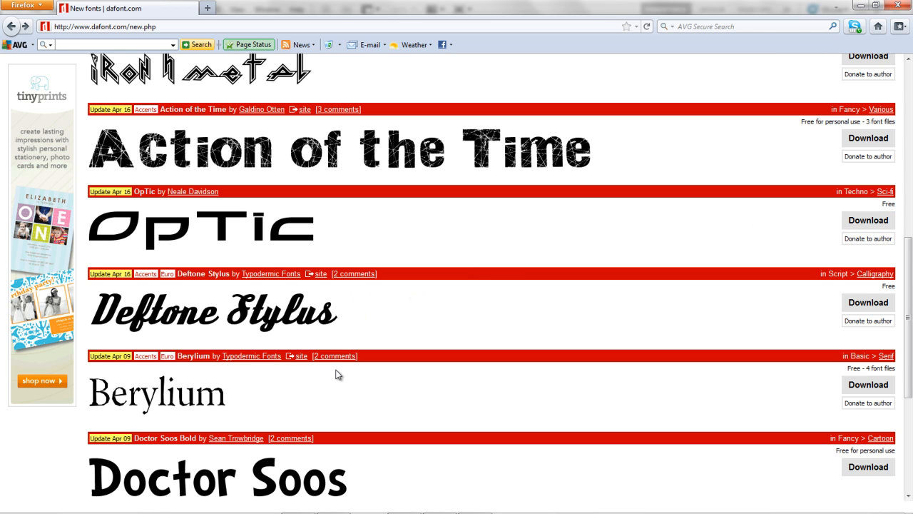
pyautogui.moveTo(214, 61)
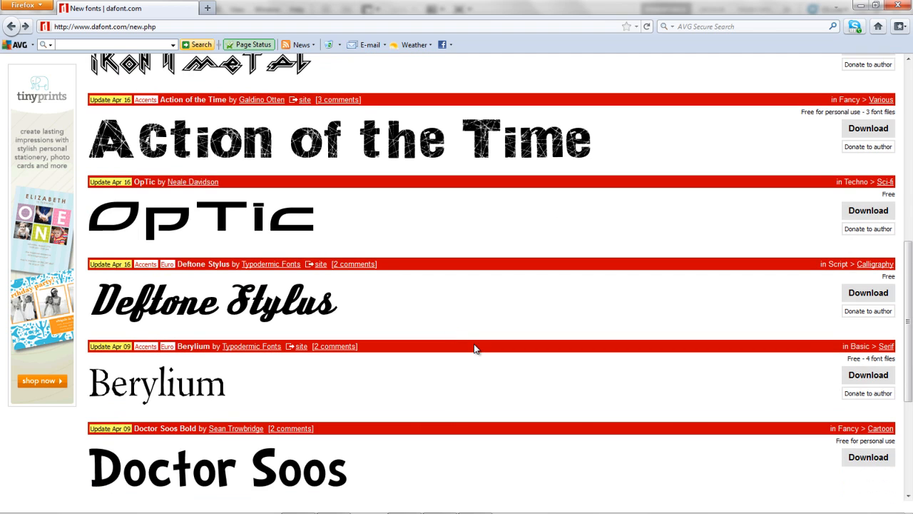
pyautogui.moveTo(827, 214)
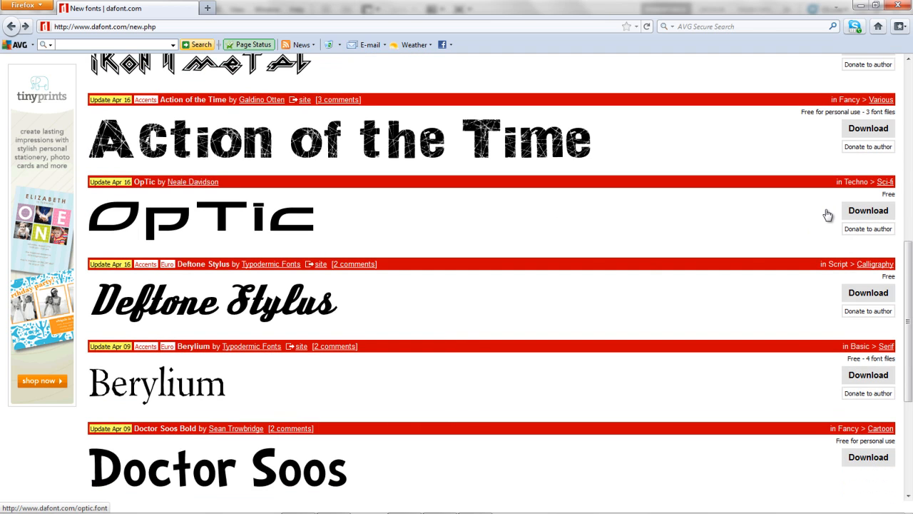
pyautogui.moveTo(845, 214)
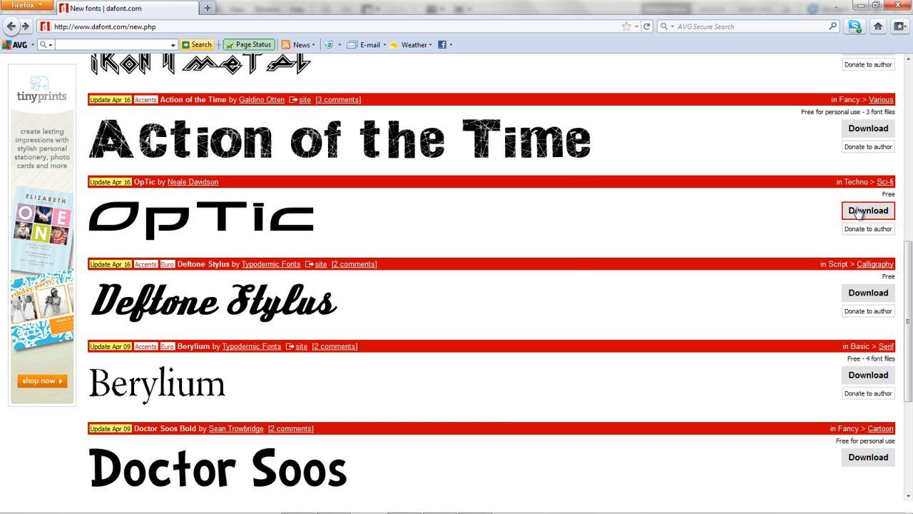
# Download the OpTic font zip from the dafont.com new fonts list.
pyautogui.click(867, 209)
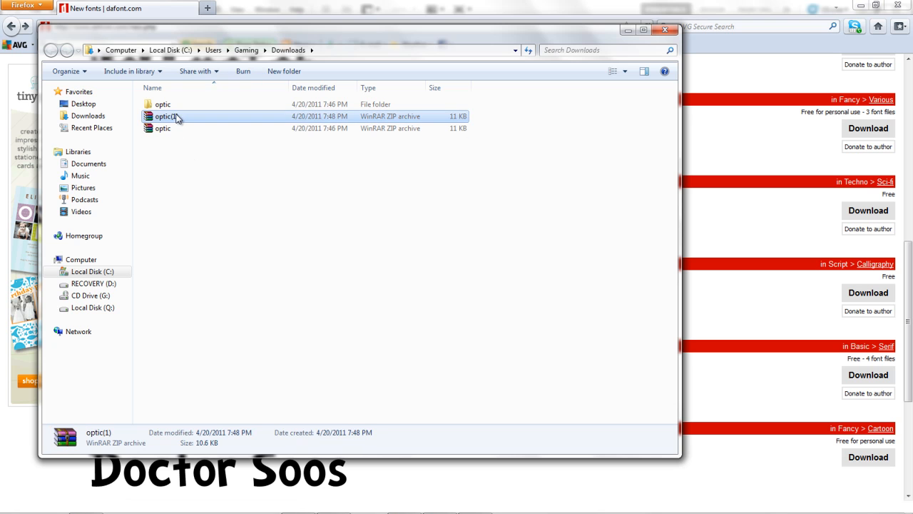
# Extract optic(1).zip to its own folder, open it, and select the OpTic font file.
pyautogui.rightClick(168, 116)
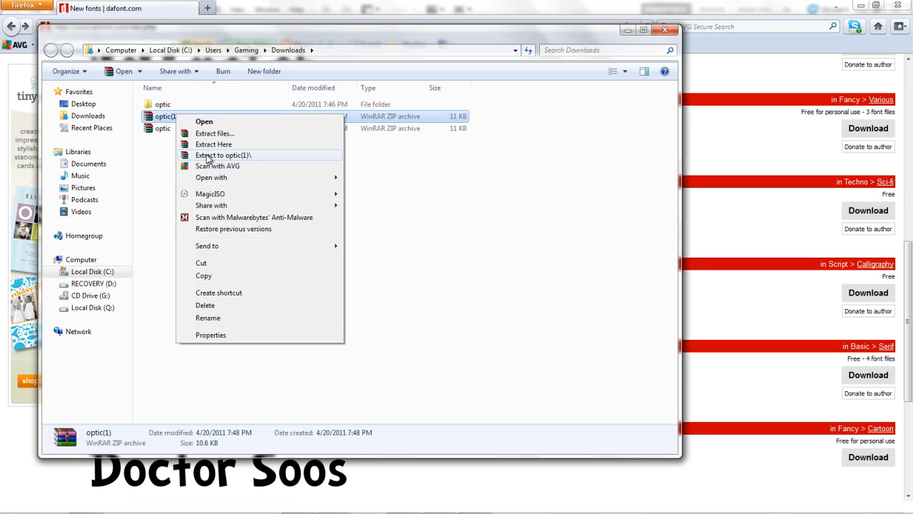
pyautogui.click(224, 155)
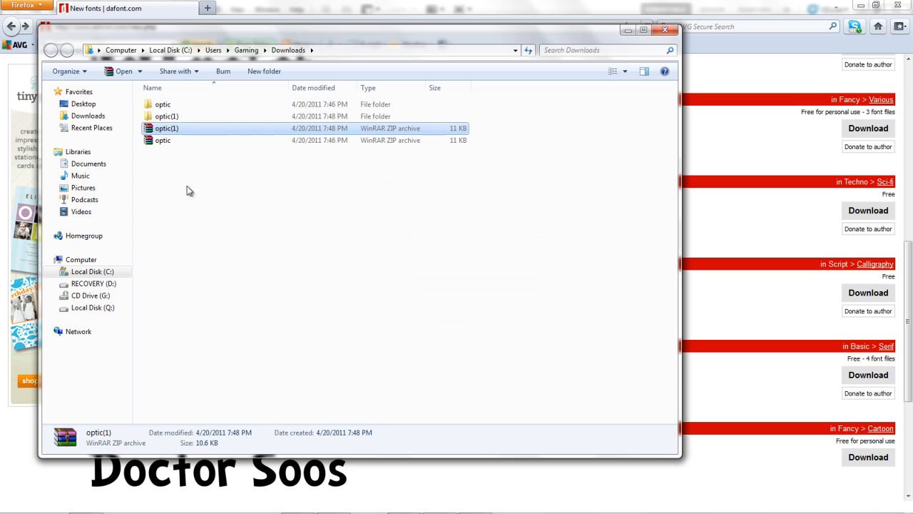
pyautogui.doubleClick(166, 116)
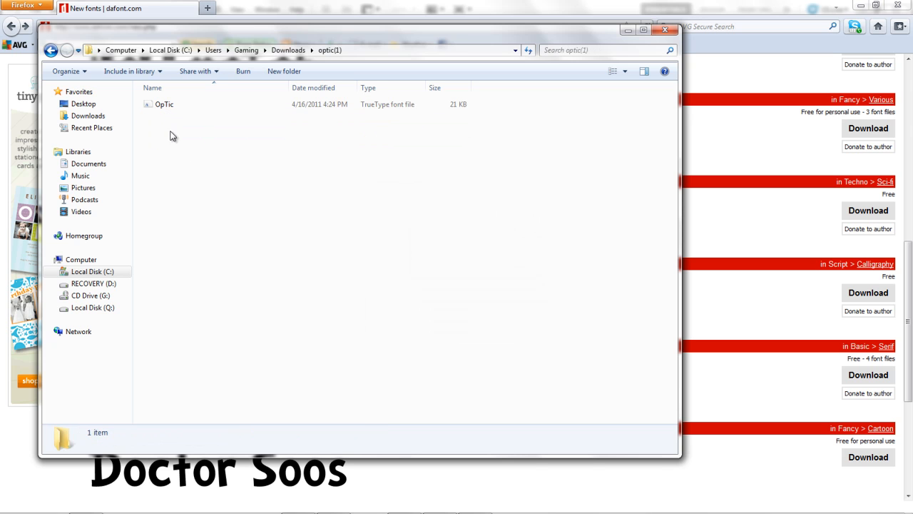
pyautogui.moveTo(183, 139)
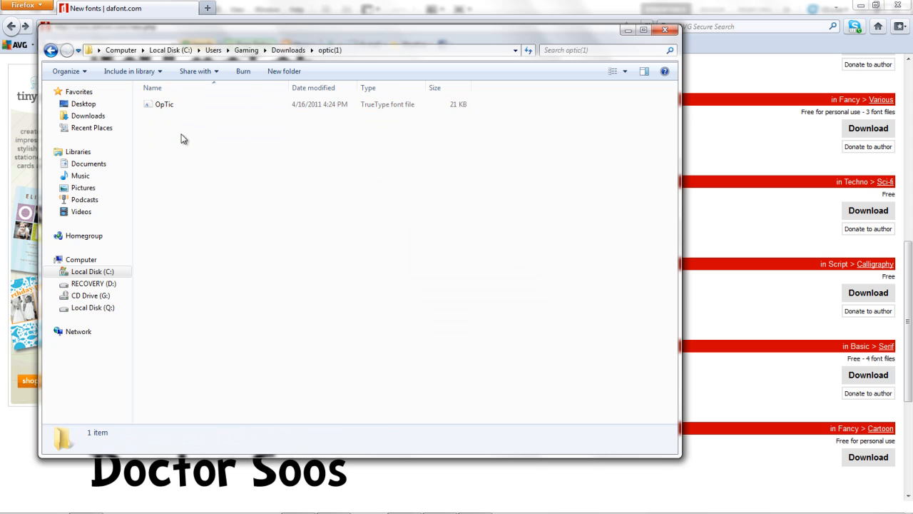
pyautogui.click(164, 104)
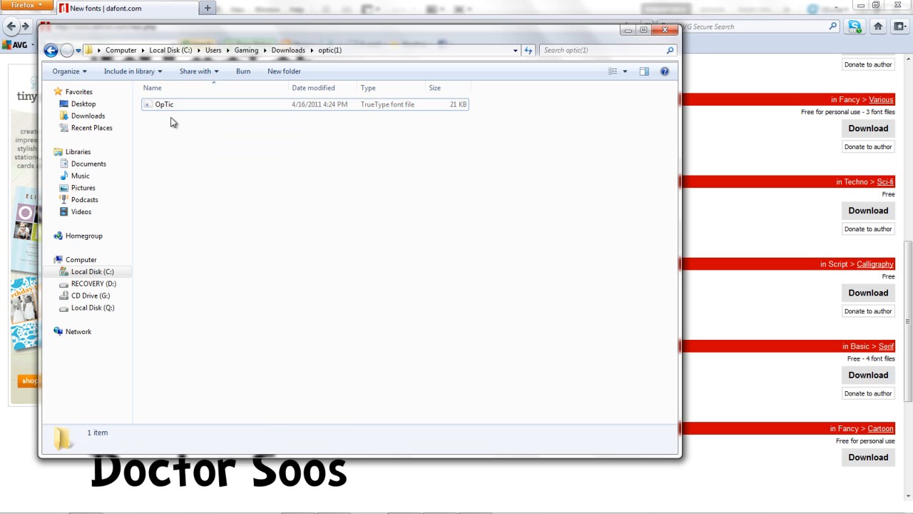
pyautogui.click(164, 104)
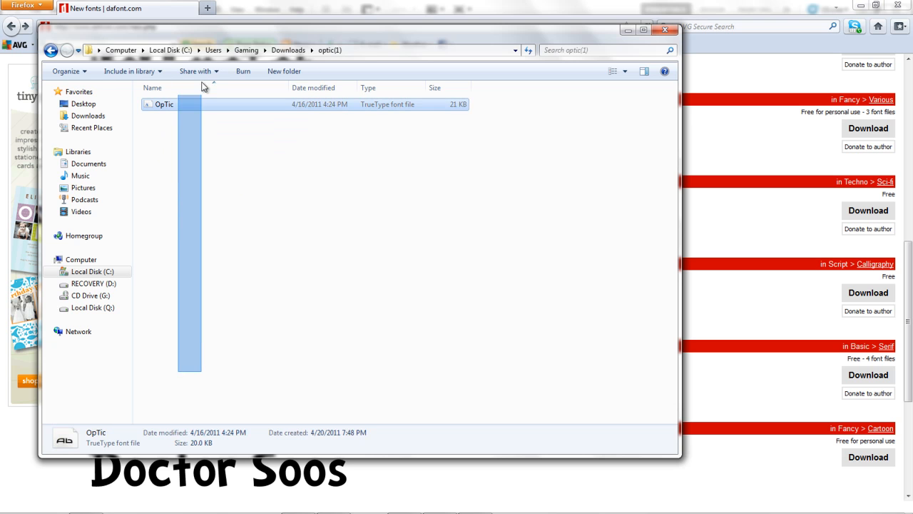
pyautogui.click(171, 114)
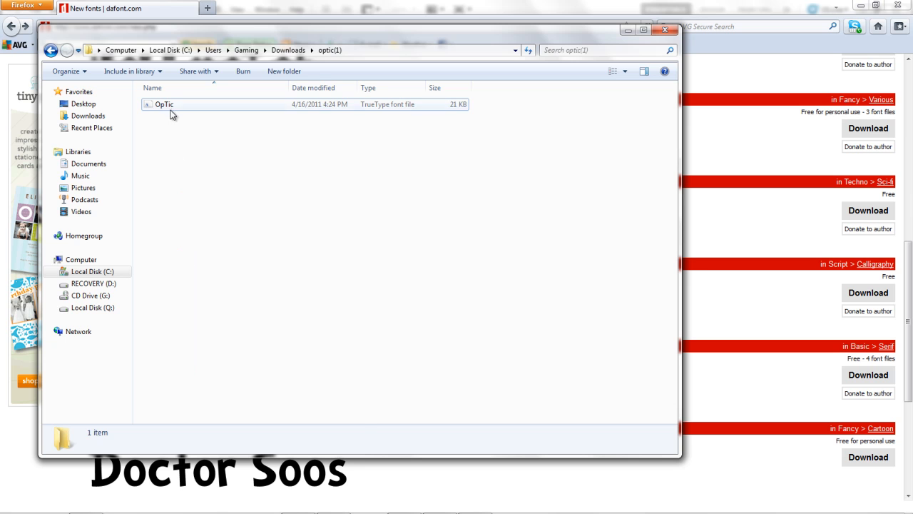
# Install the OpTic font and confirm replacing the already installed copy.
pyautogui.rightClick(164, 104)
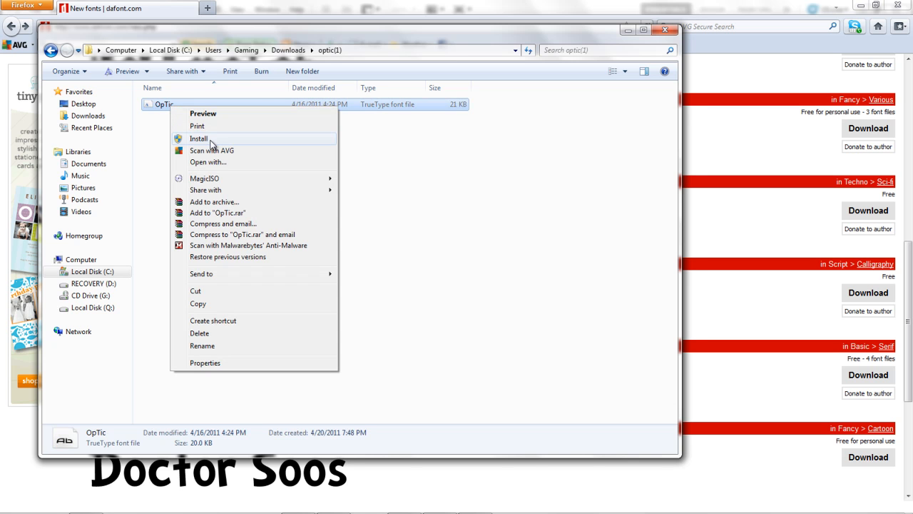
pyautogui.click(199, 139)
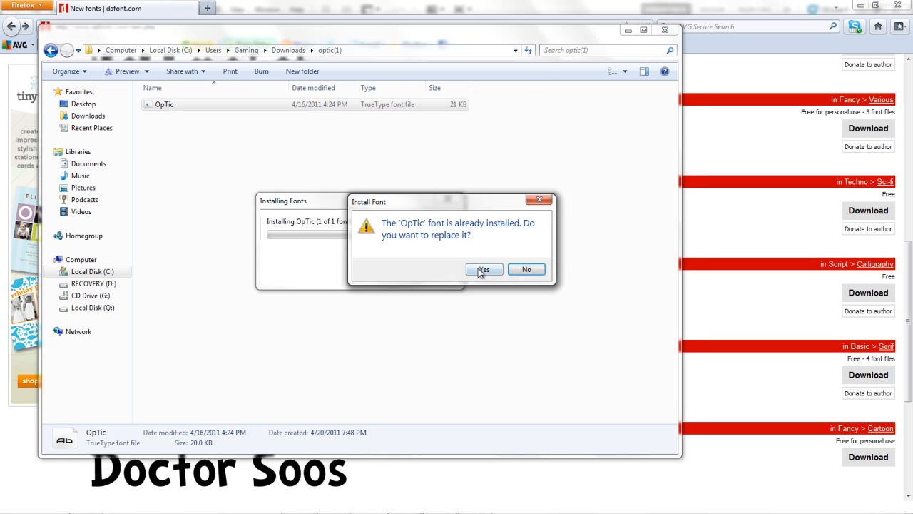
pyautogui.click(484, 269)
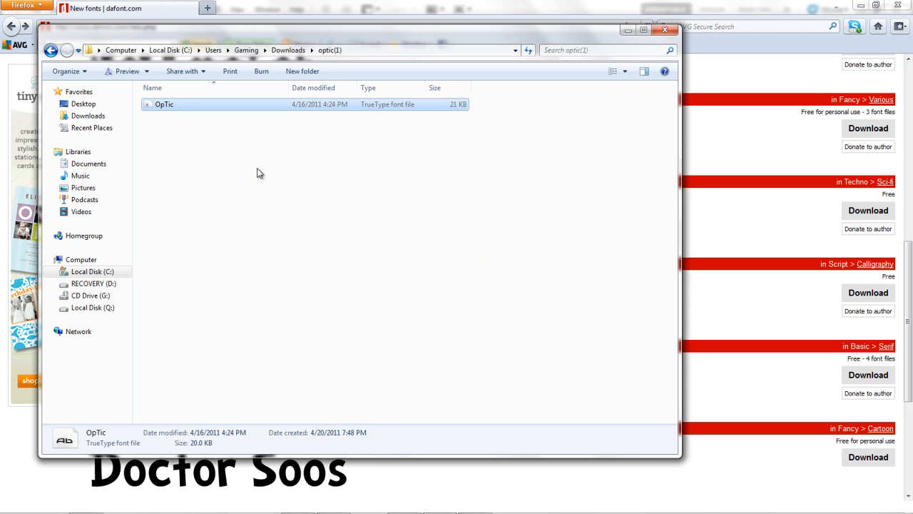
pyautogui.rightClick(164, 105)
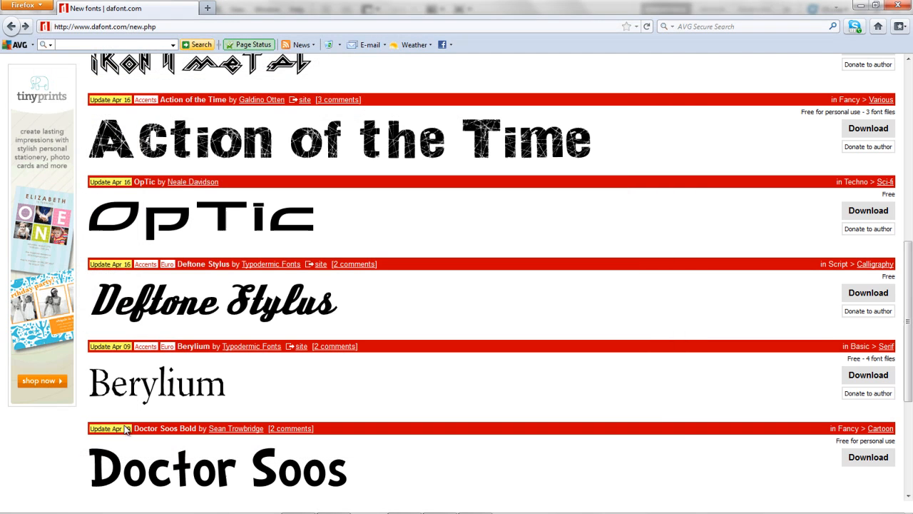
pyautogui.click(14, 503)
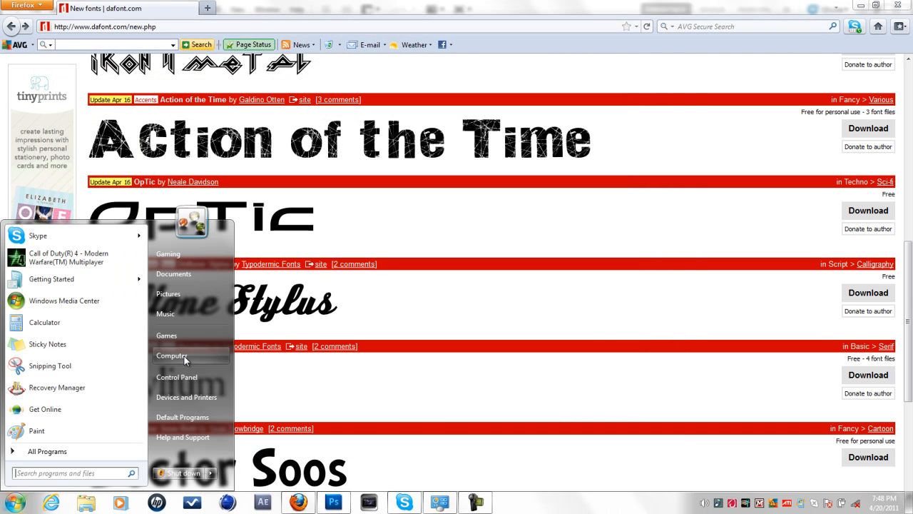
pyautogui.click(172, 356)
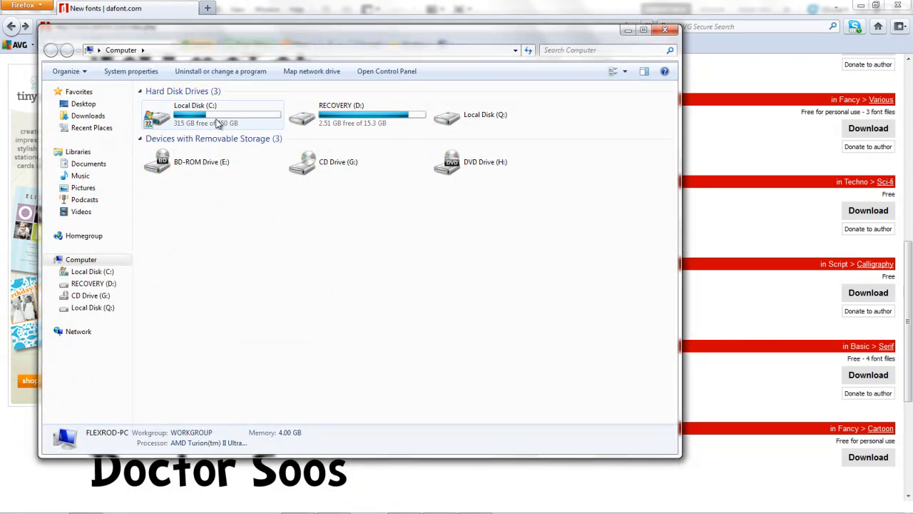
pyautogui.doubleClick(194, 114)
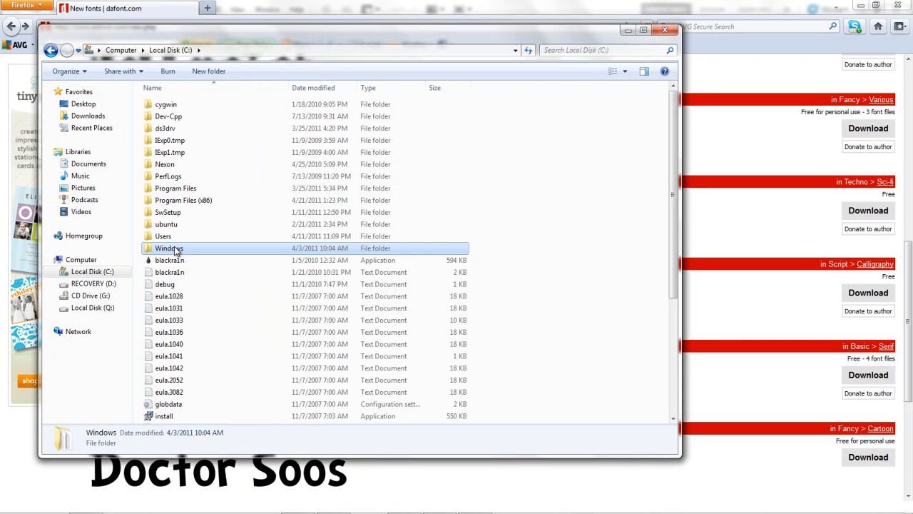
pyautogui.doubleClick(169, 248)
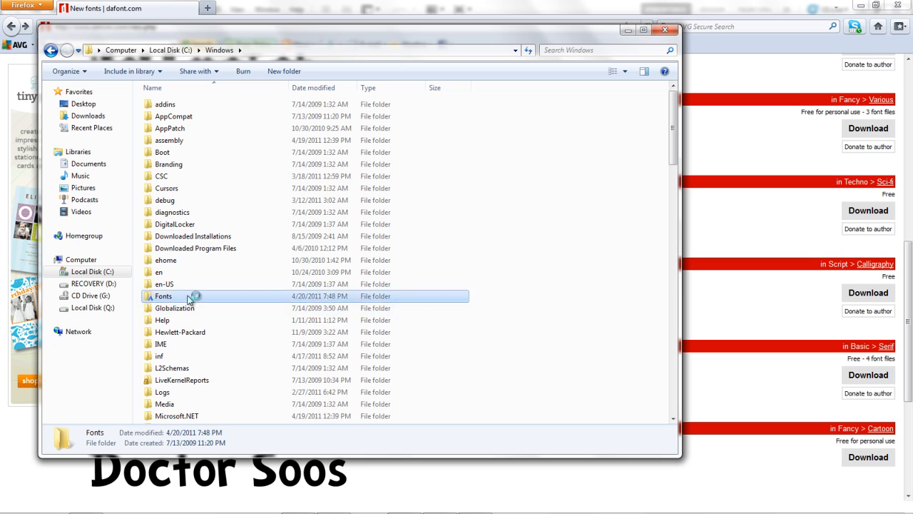
pyautogui.doubleClick(163, 296)
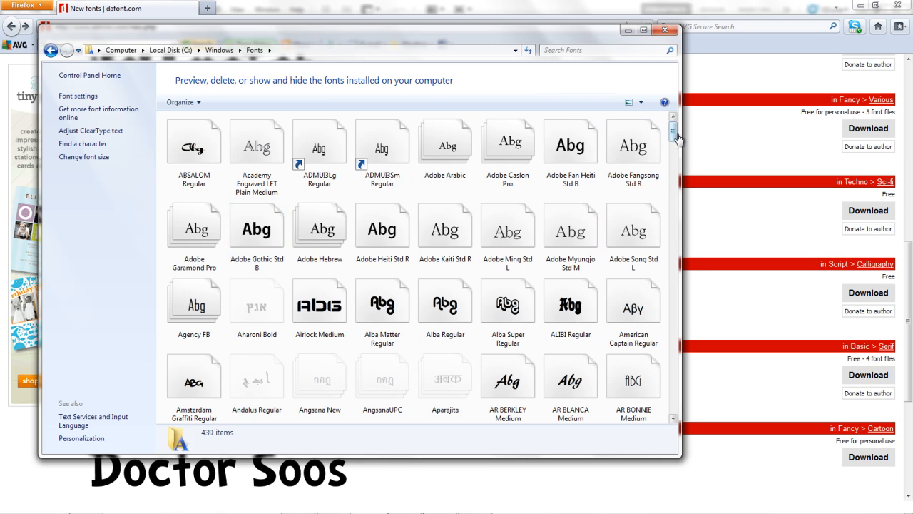
pyautogui.moveTo(634, 146)
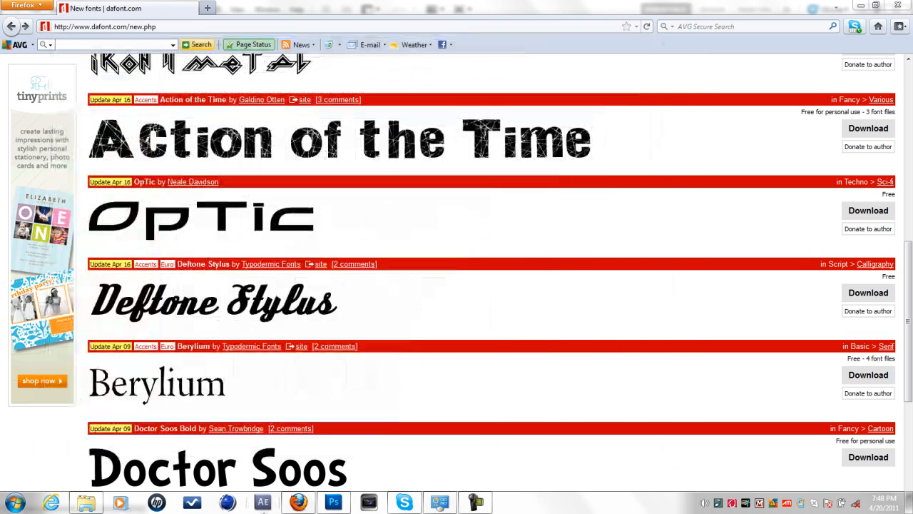
# Type 'RyZRa Designs' on the left of the banner in blue OpTic.
pyautogui.click(333, 503)
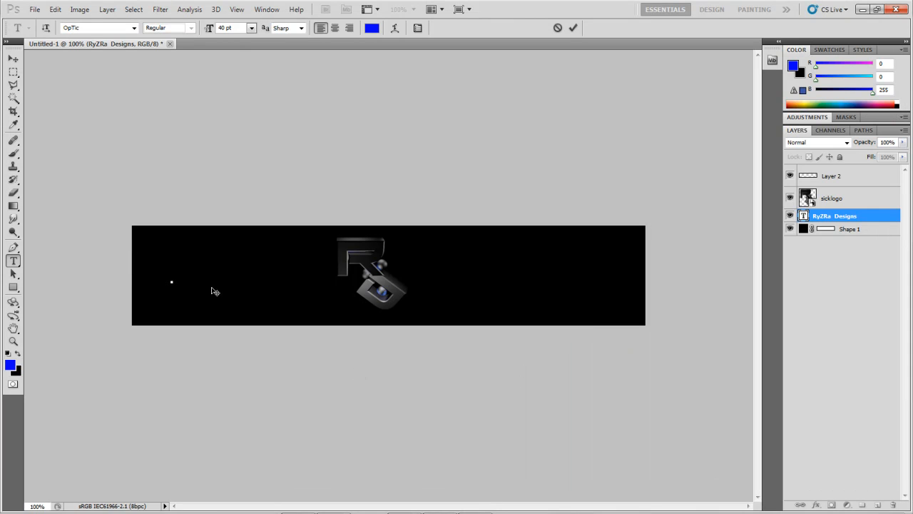
pyautogui.write('RyZRa')
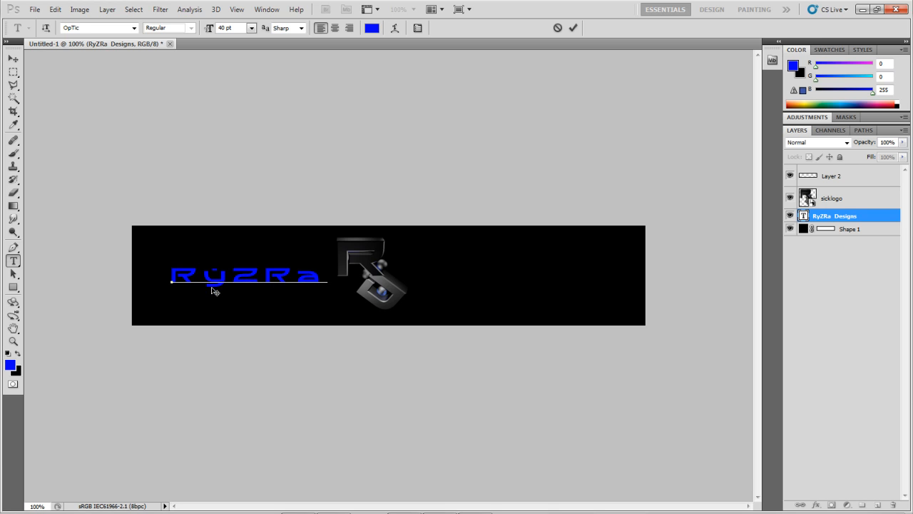
pyautogui.write('Desig')
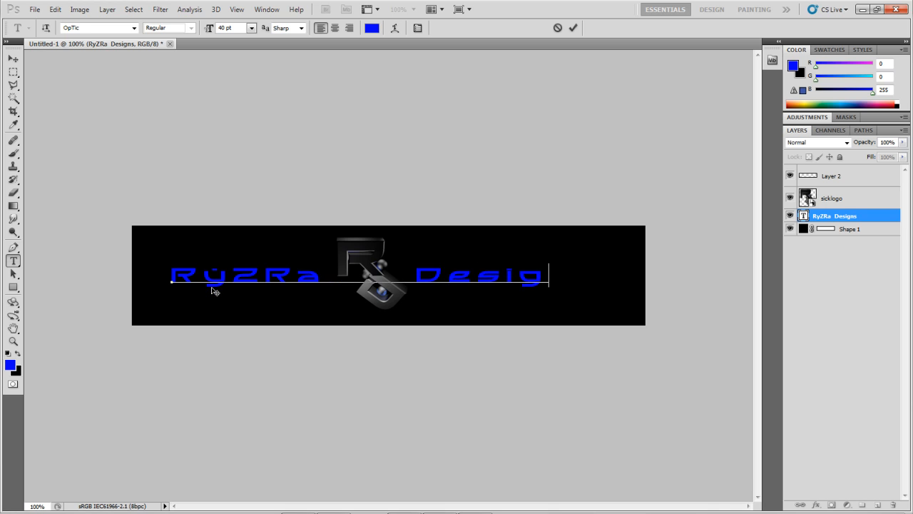
pyautogui.write('ns')
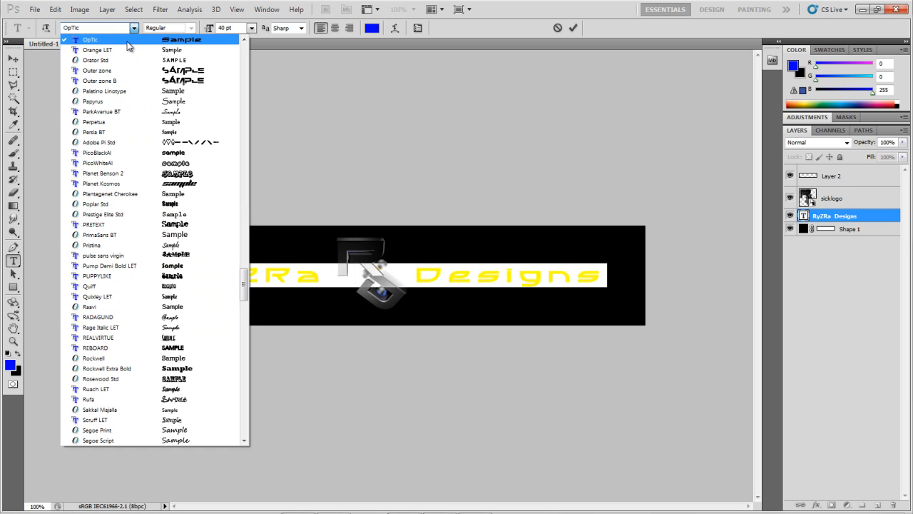
pyautogui.click(91, 39)
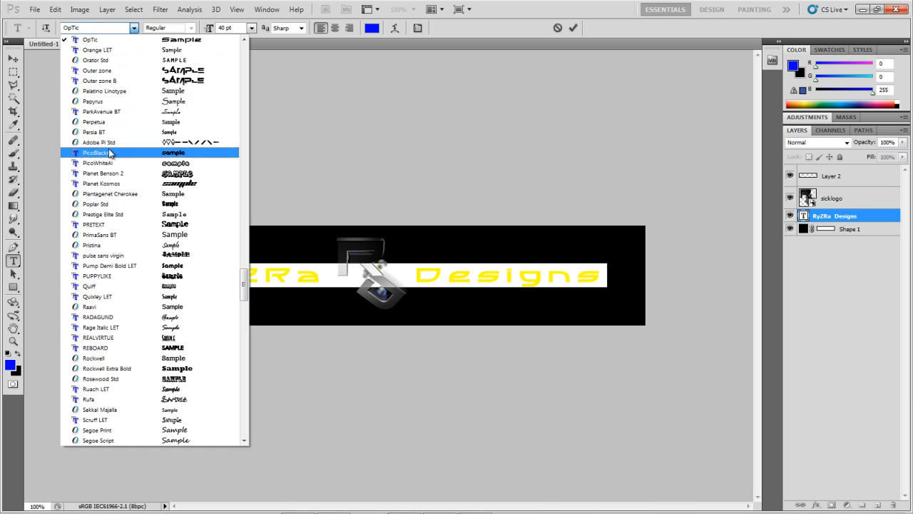
pyautogui.click(93, 152)
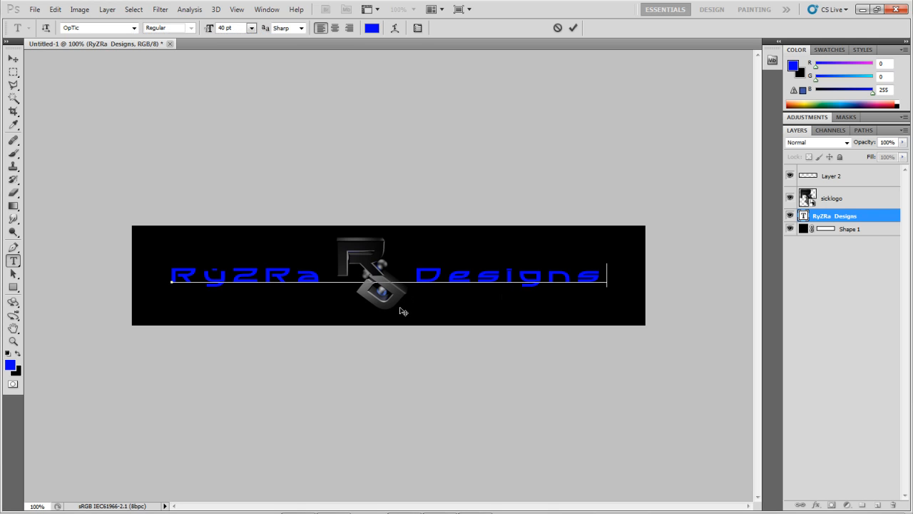
pyautogui.moveTo(371, 297)
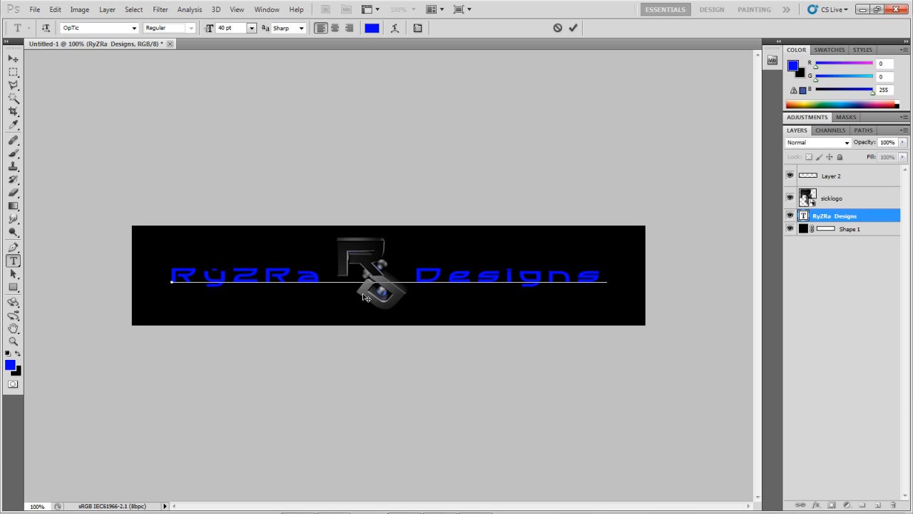
pyautogui.moveTo(377, 291)
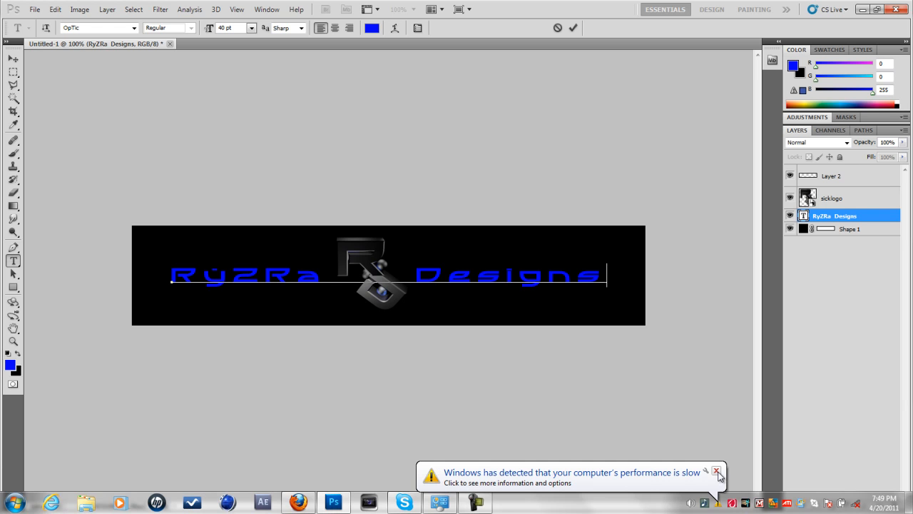
pyautogui.click(717, 471)
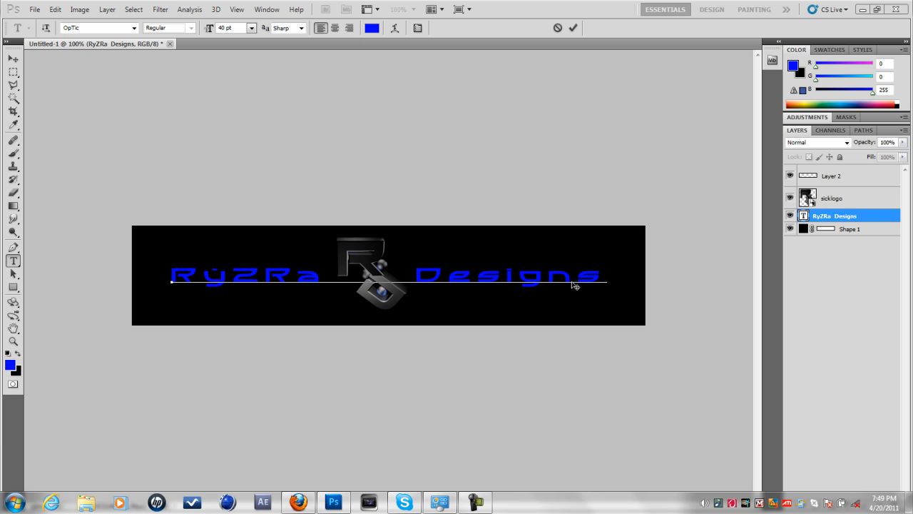
pyautogui.moveTo(524, 290)
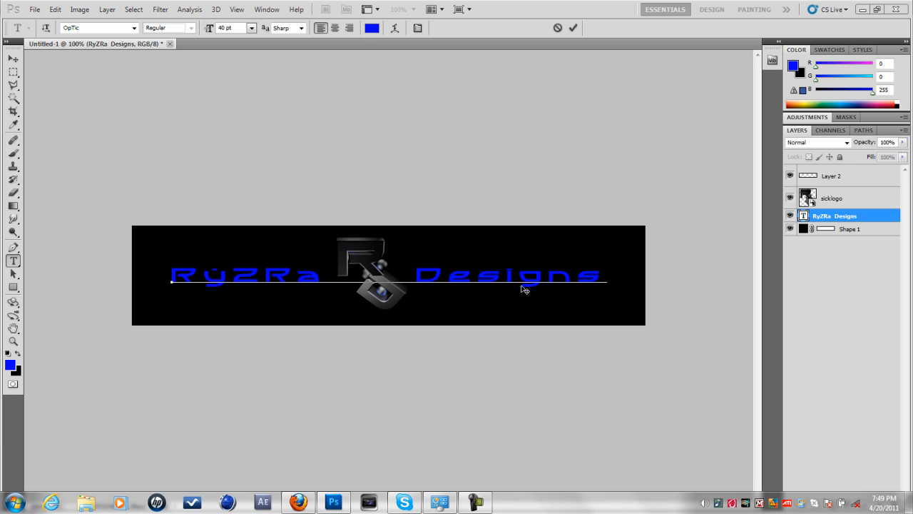